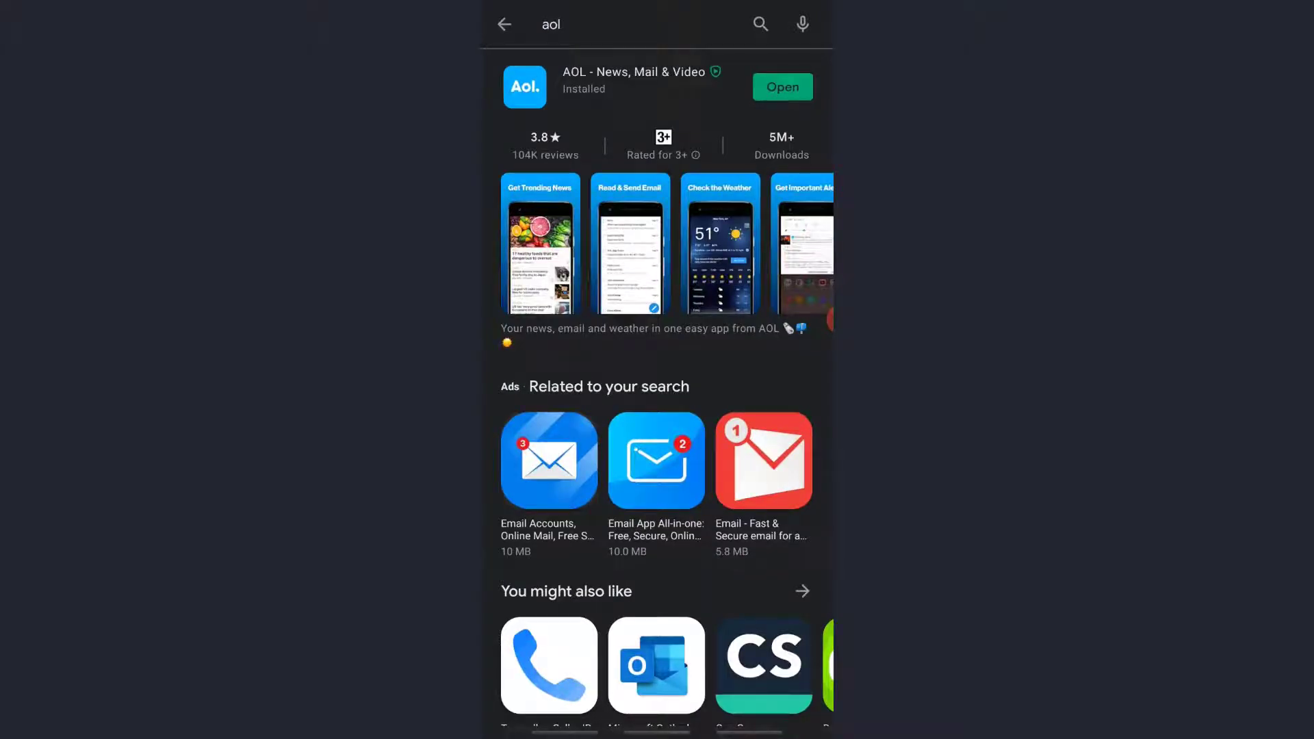
# Launch the installed AOL - News, Mail & Video app from its Play Store listing.
pyautogui.click(781, 87)
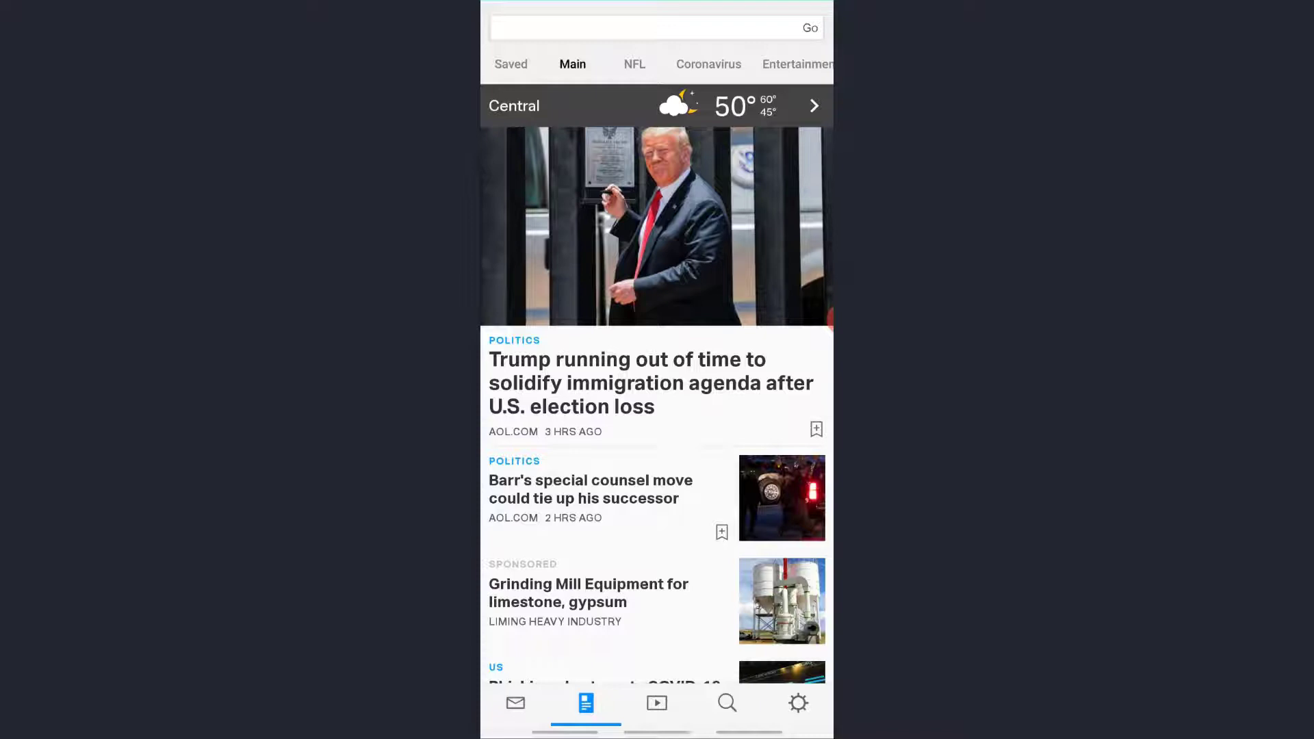
# Open the AOL app's Settings page and start adding an AOL account.
pyautogui.click(797, 703)
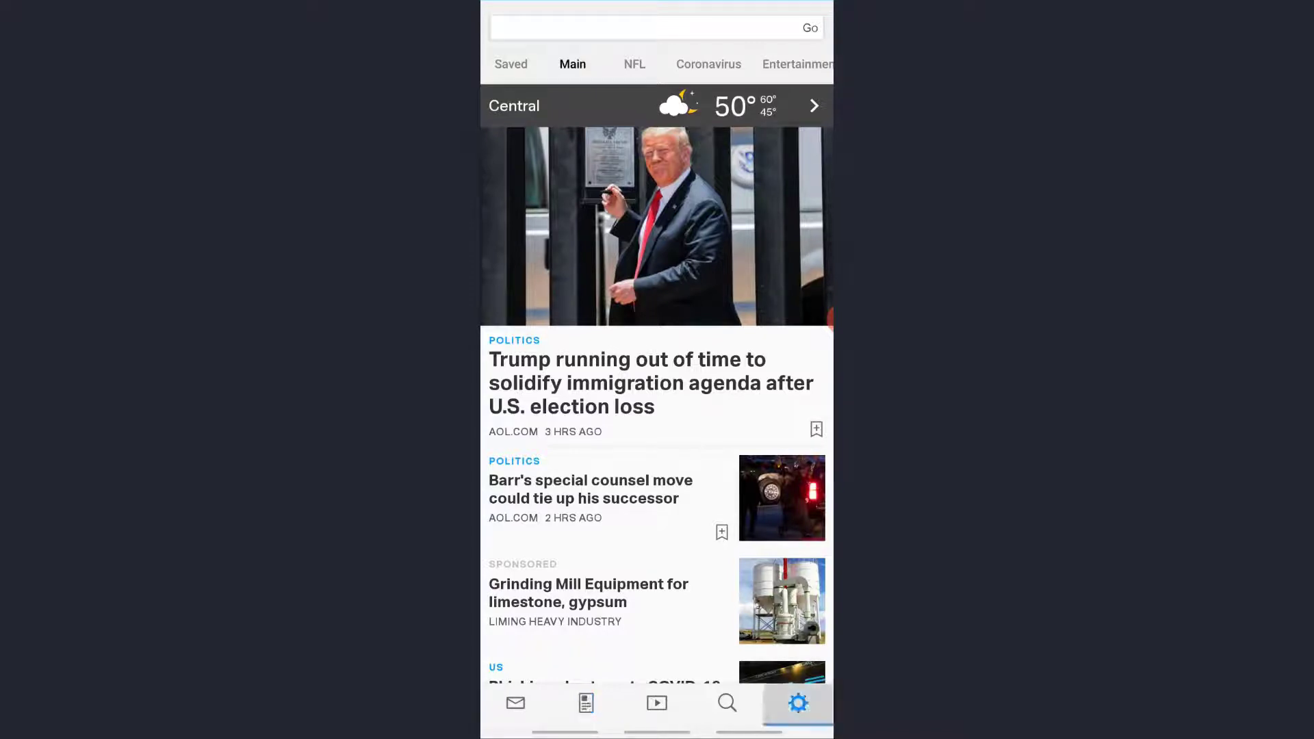
pyautogui.click(797, 702)
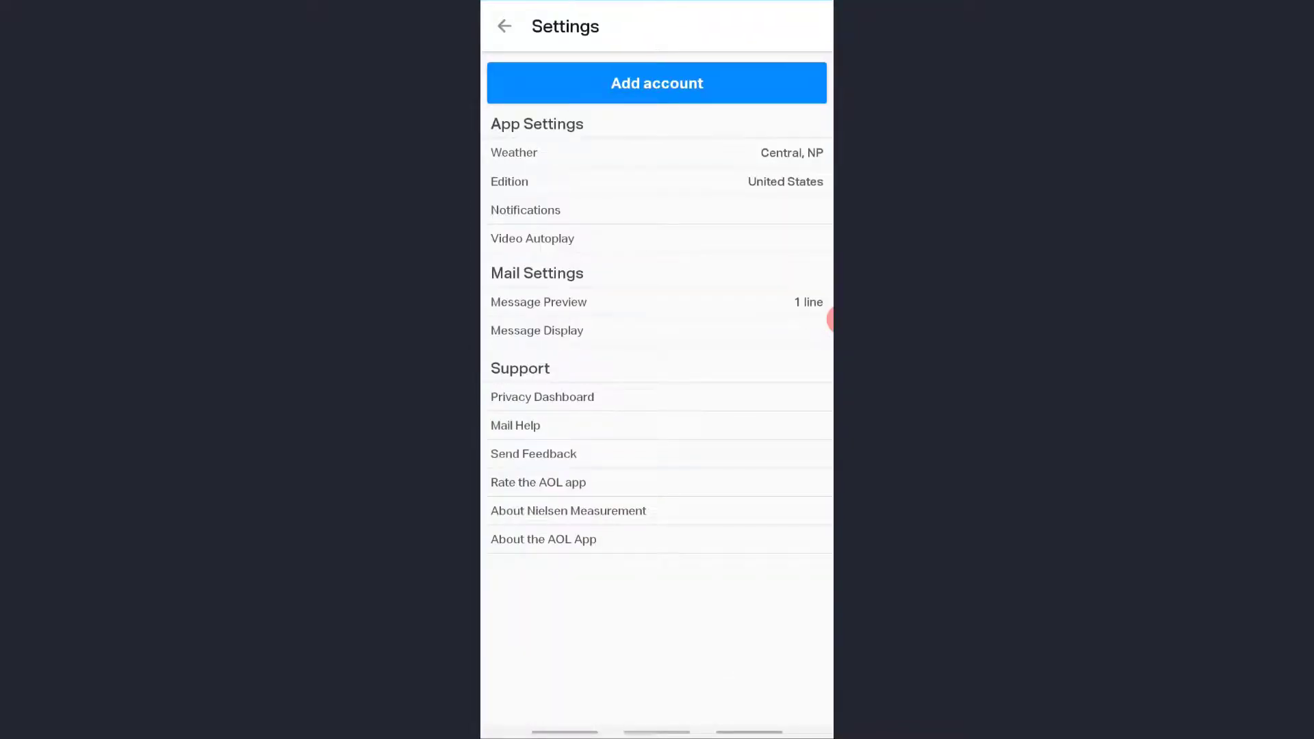
pyautogui.click(657, 82)
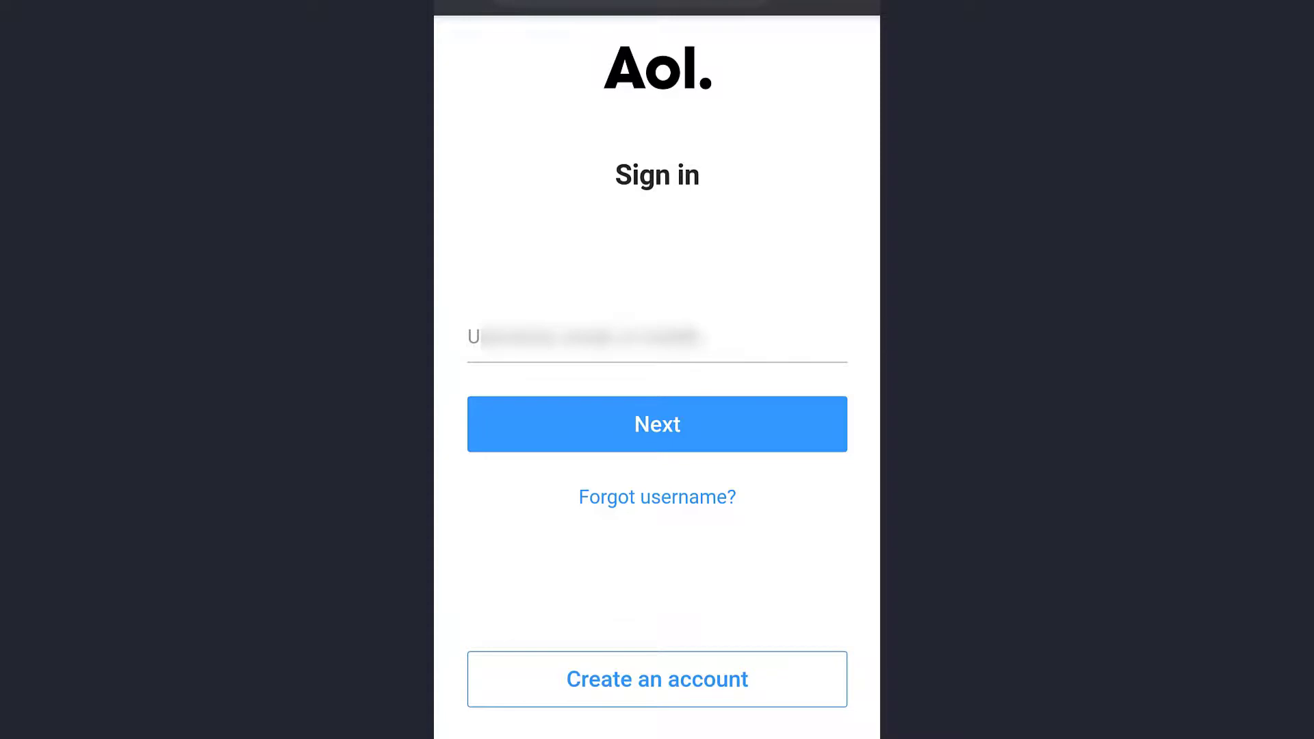
# Enter the AOL username and password to finish adding the account.
pyautogui.click(657, 423)
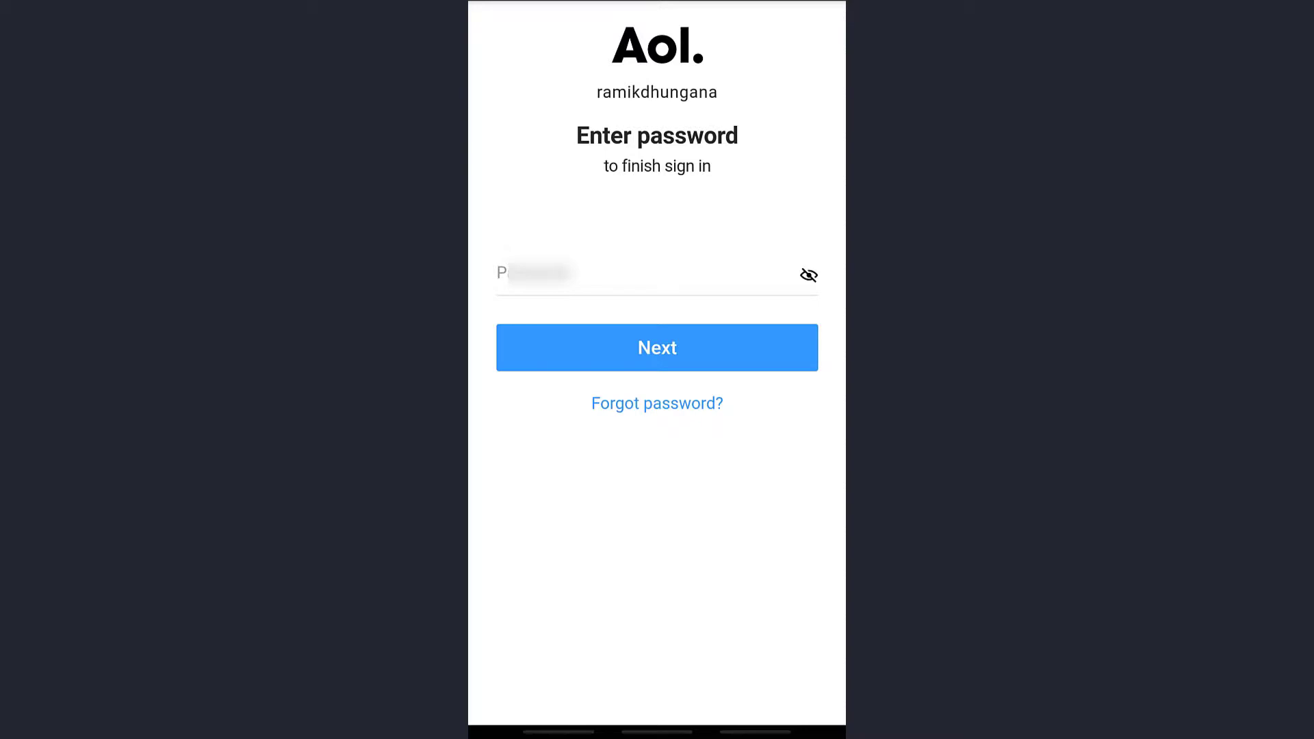
pyautogui.click(656, 347)
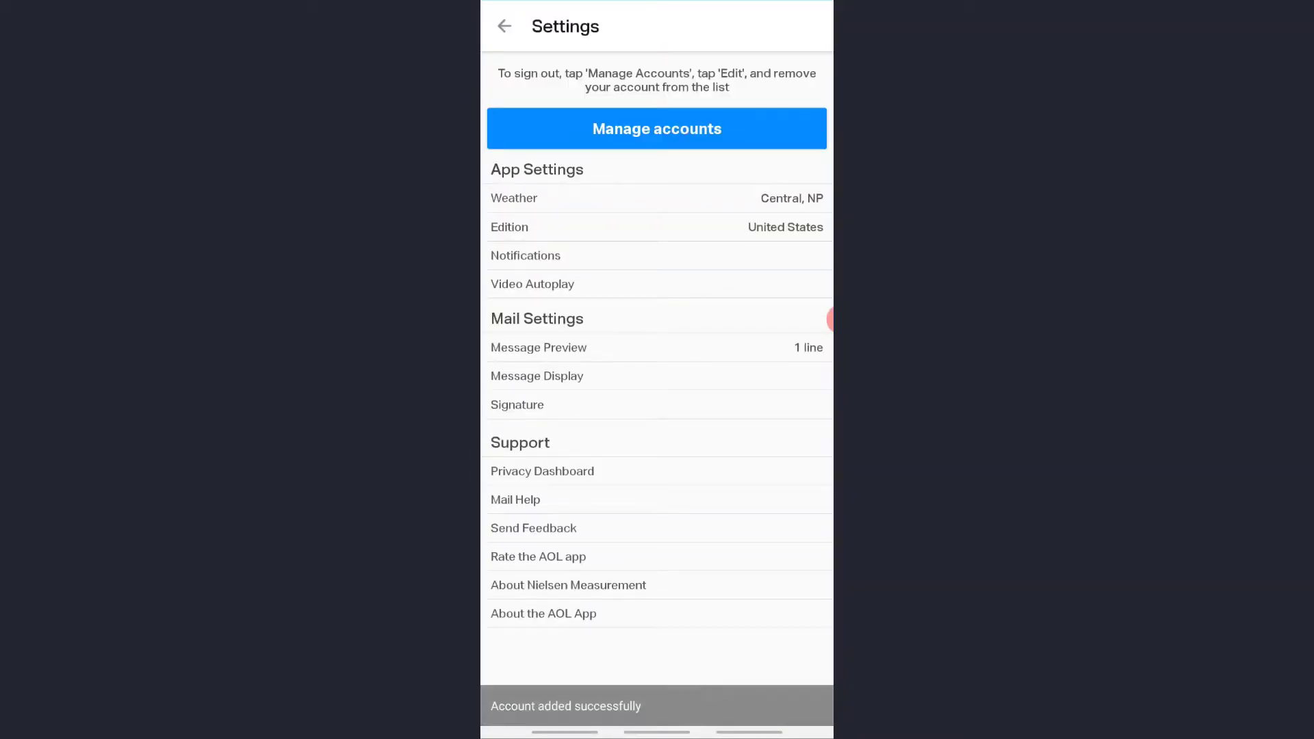